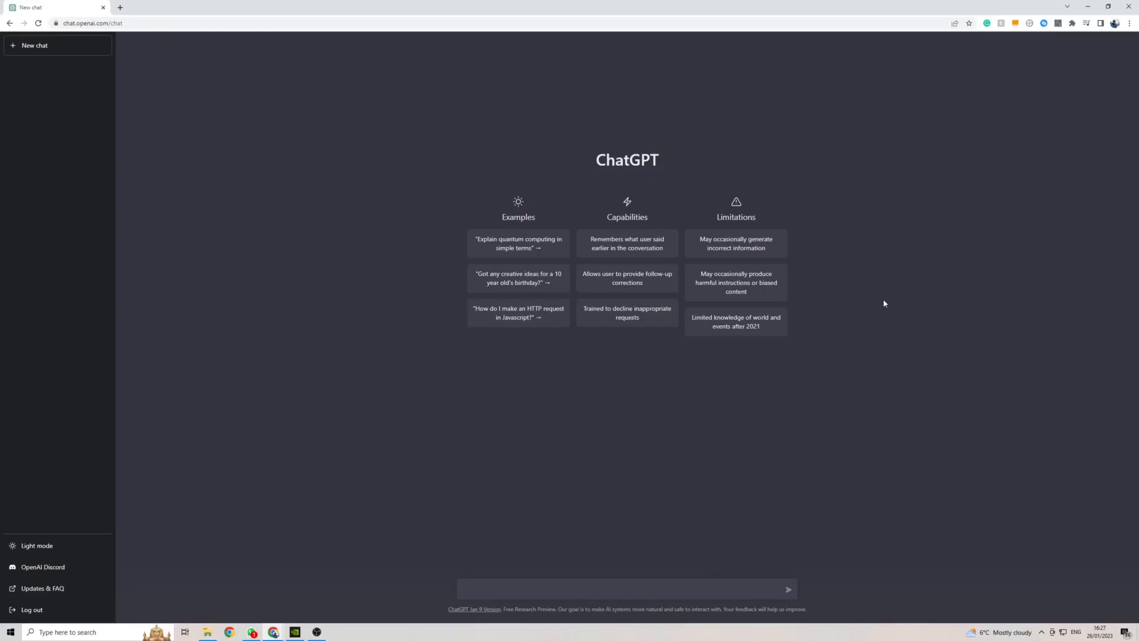
pyautogui.moveTo(845, 303)
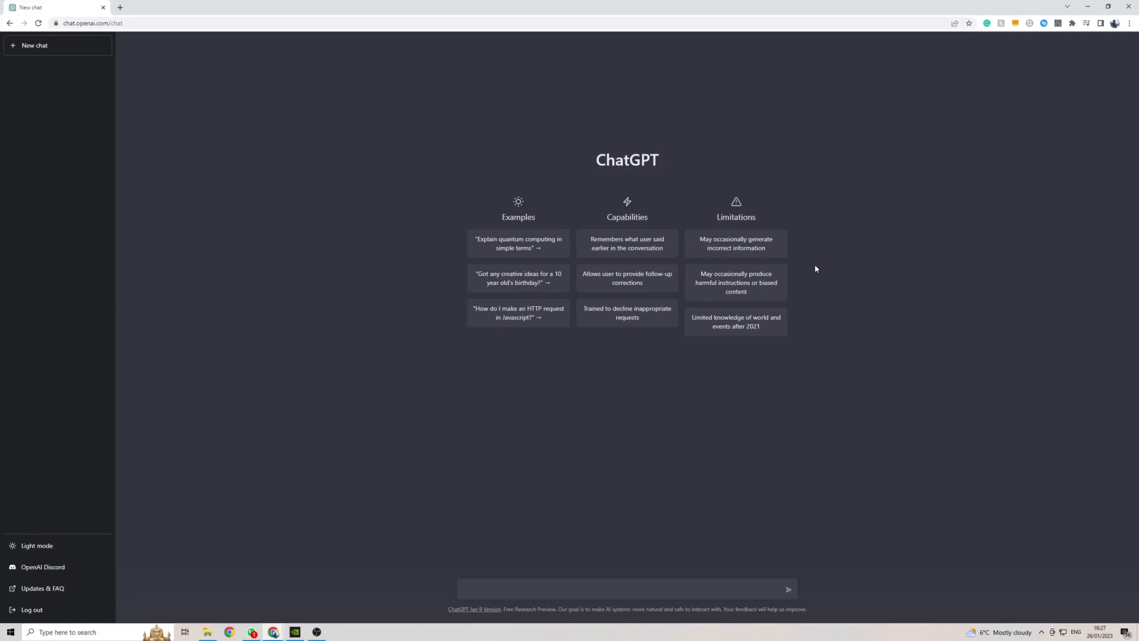
pyautogui.moveTo(798, 237)
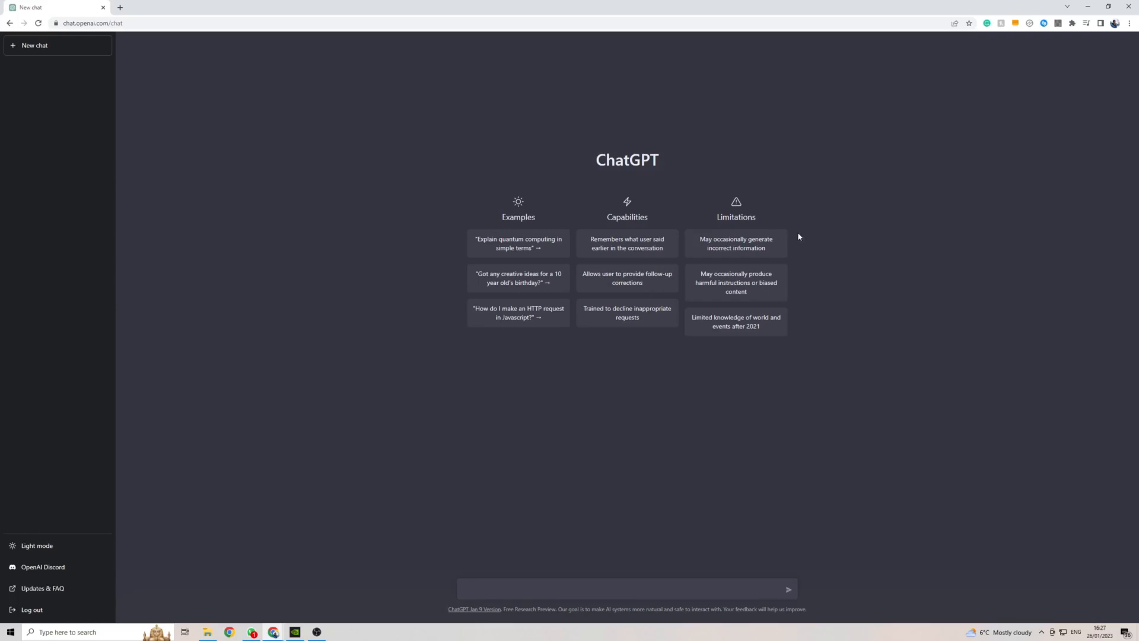
pyautogui.moveTo(551, 166)
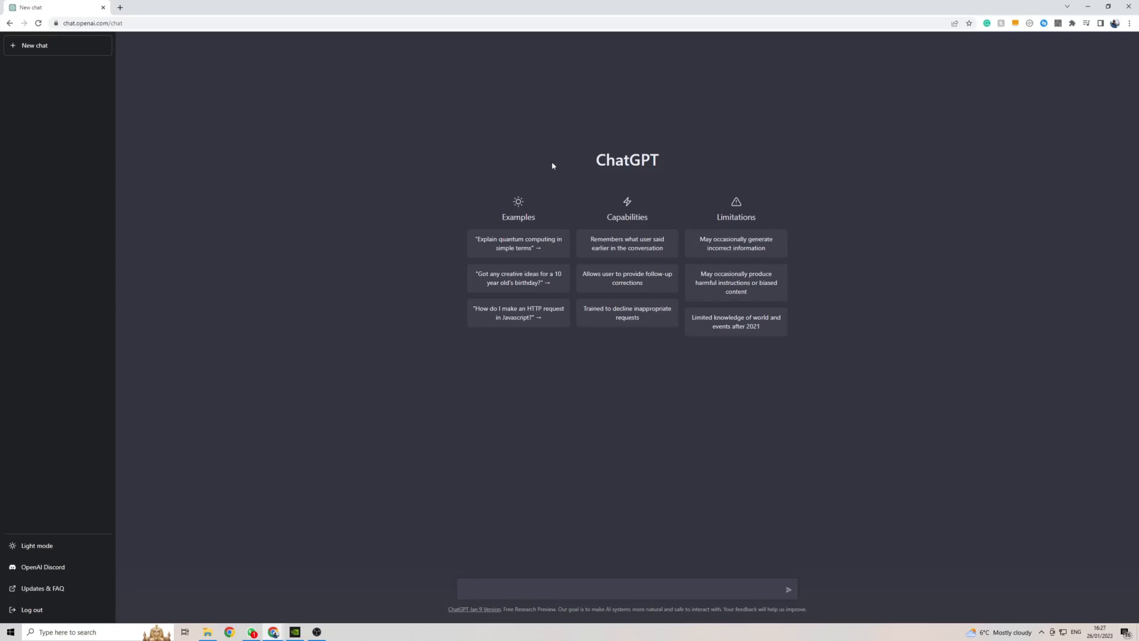
pyautogui.moveTo(796, 251)
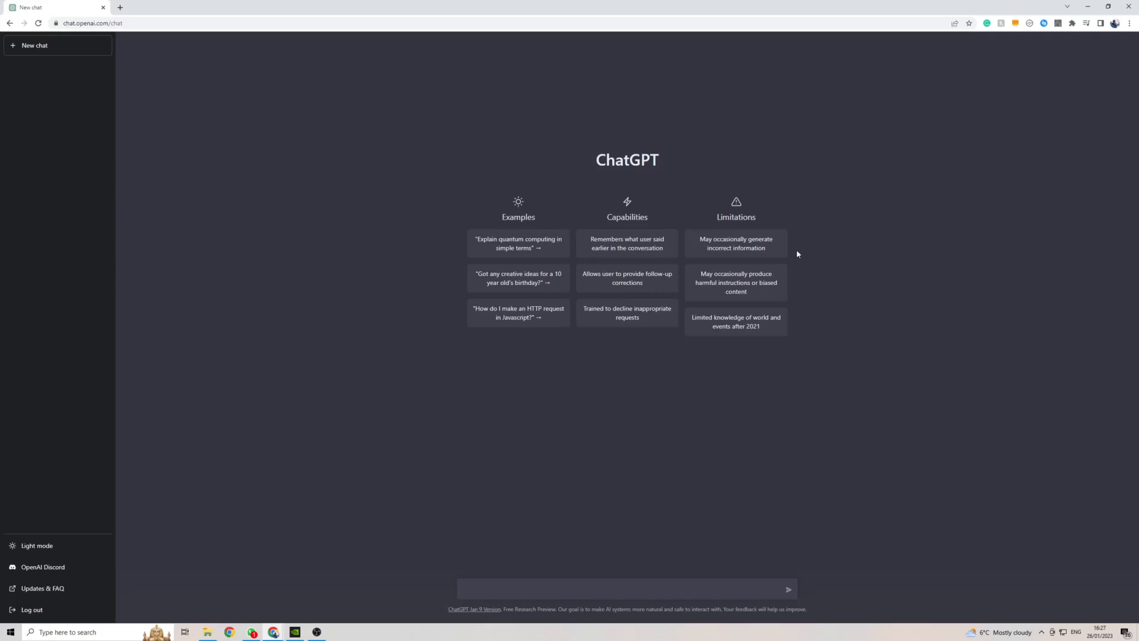
pyautogui.moveTo(821, 259)
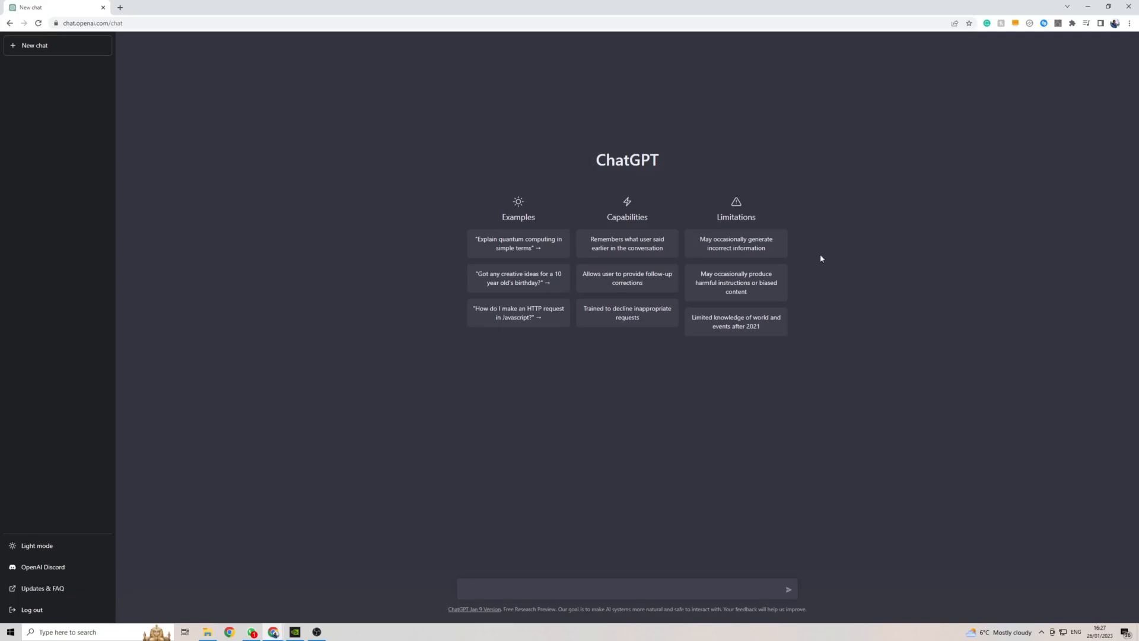
pyautogui.moveTo(899, 210)
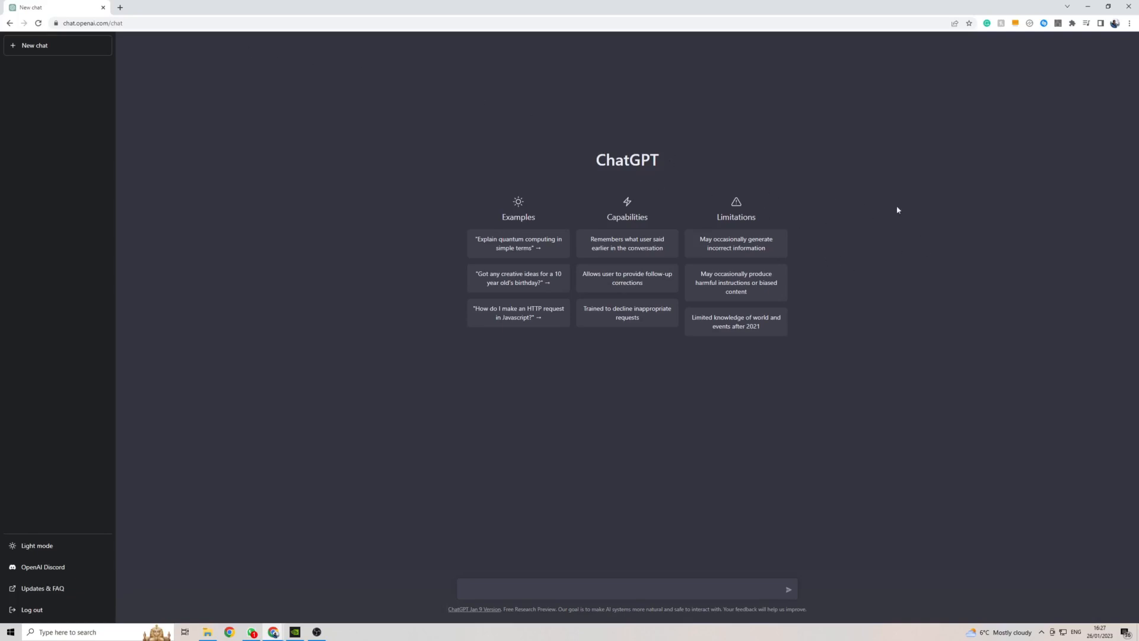
# Step: Translate the ChatGPT page to Deutsch via the context menu, then revert it to English
pyautogui.rightClick(897, 210)
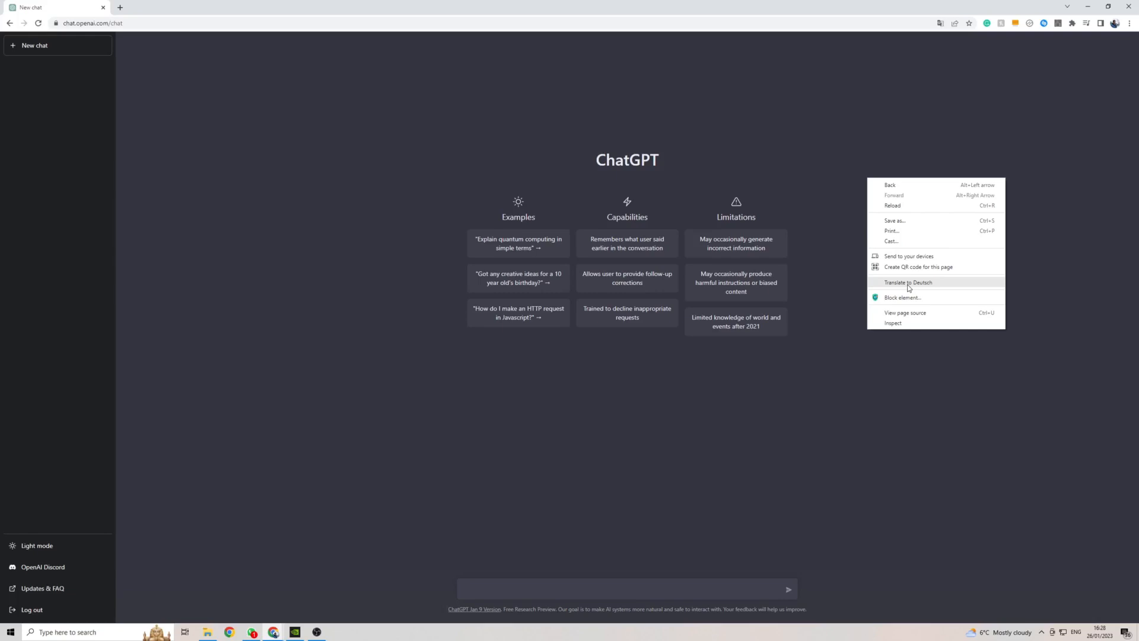
pyautogui.click(908, 282)
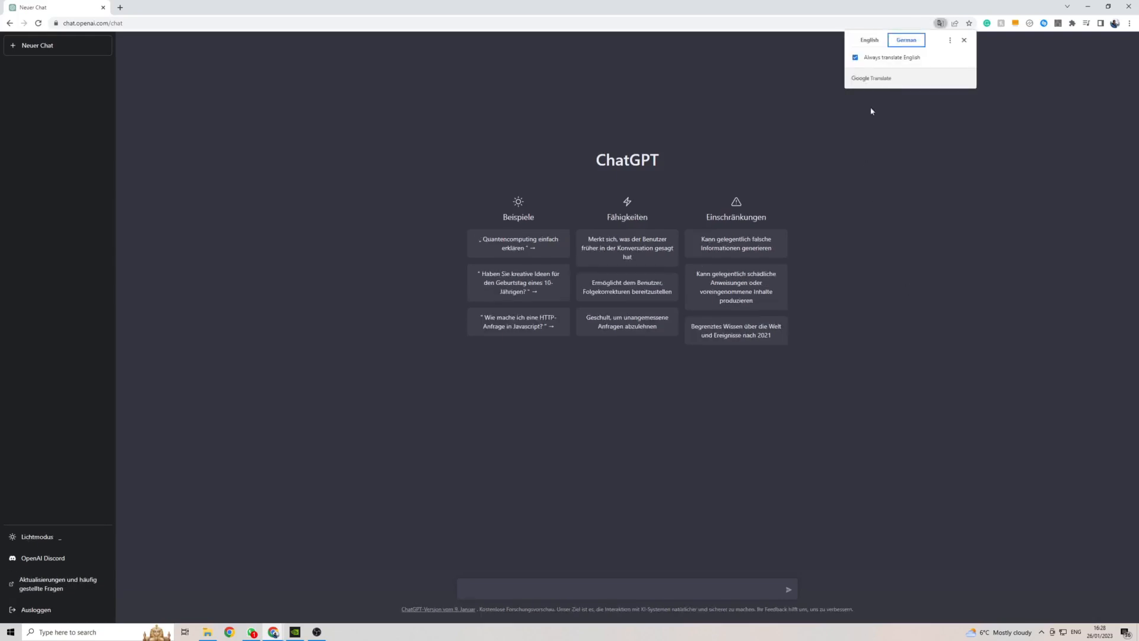
pyautogui.click(855, 57)
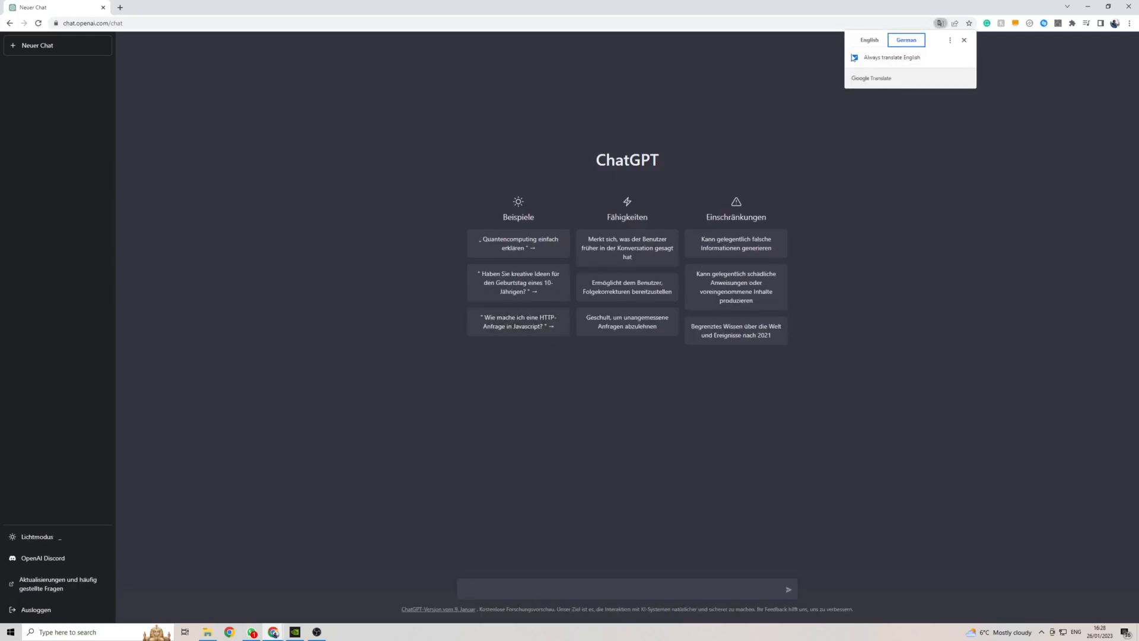
pyautogui.click(869, 41)
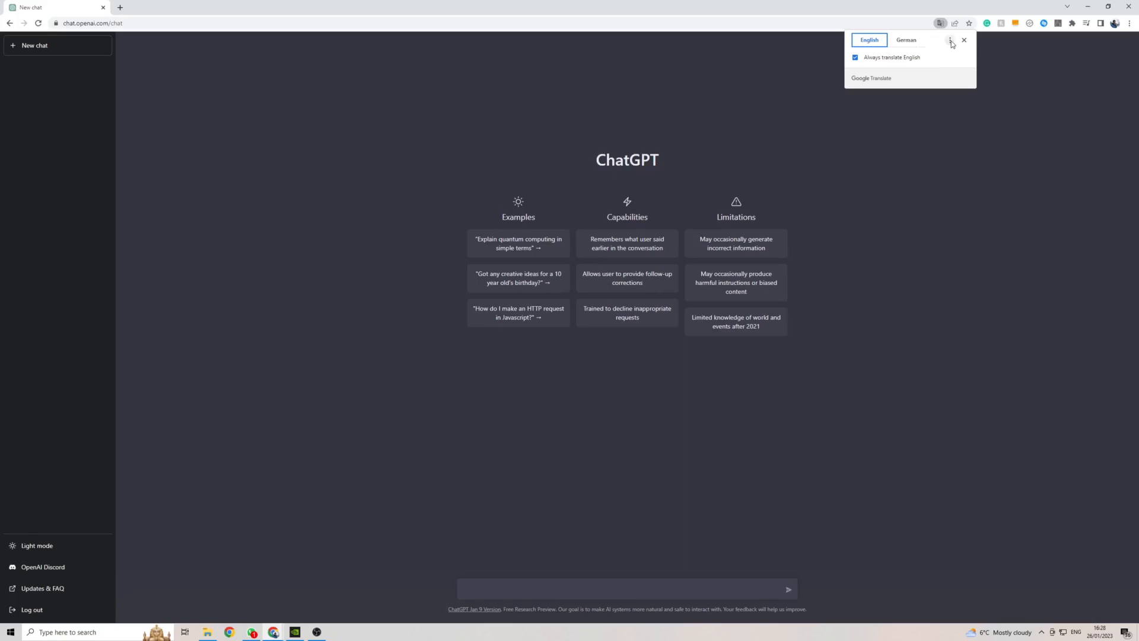
# Step: Choose German as the target language in the translate bubble and re-translate the page
pyautogui.click(949, 39)
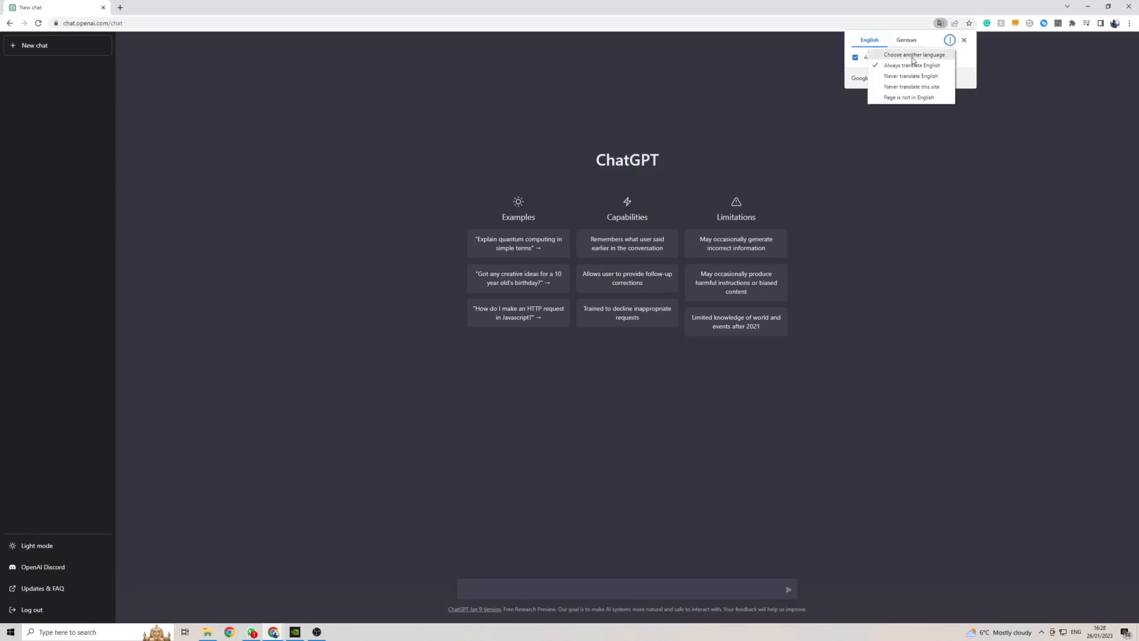
pyautogui.click(913, 55)
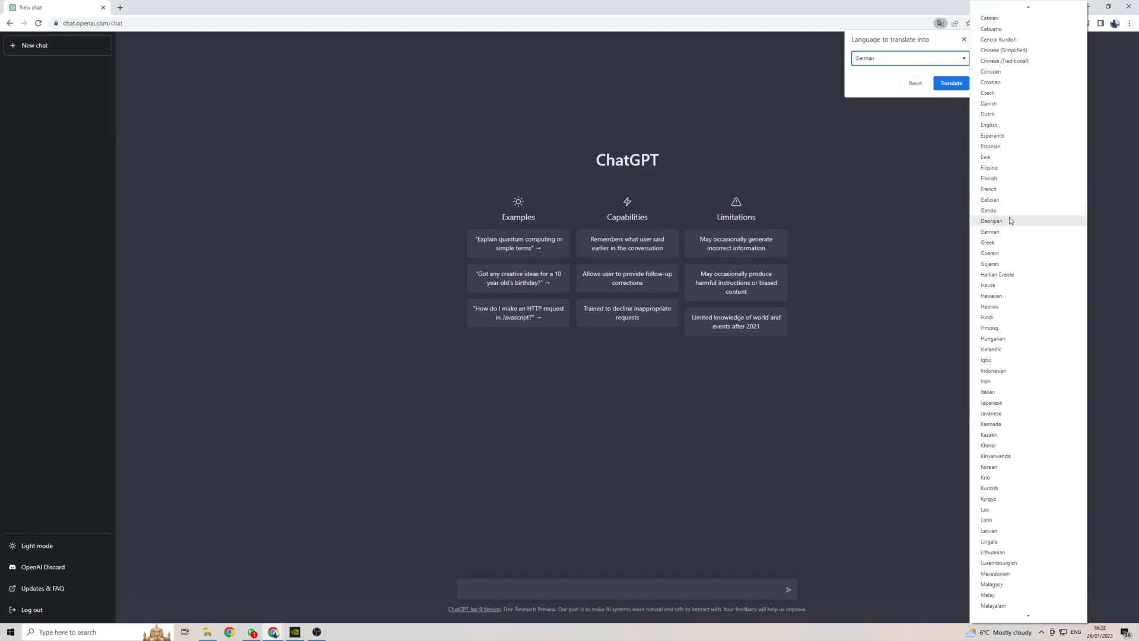
pyautogui.moveTo(948, 105)
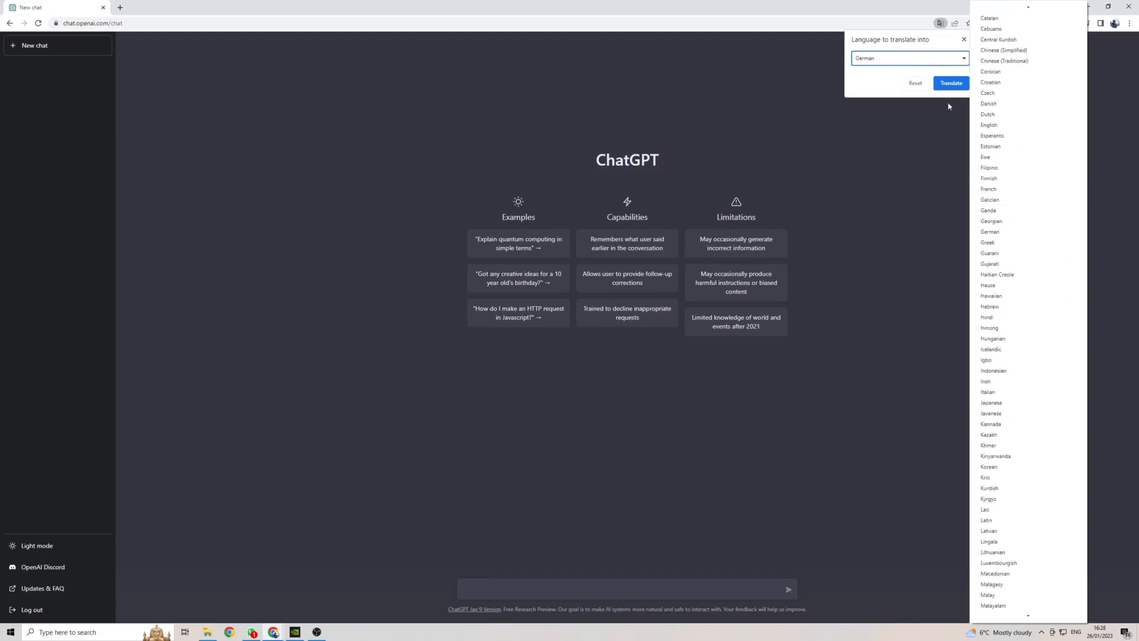
pyautogui.click(950, 82)
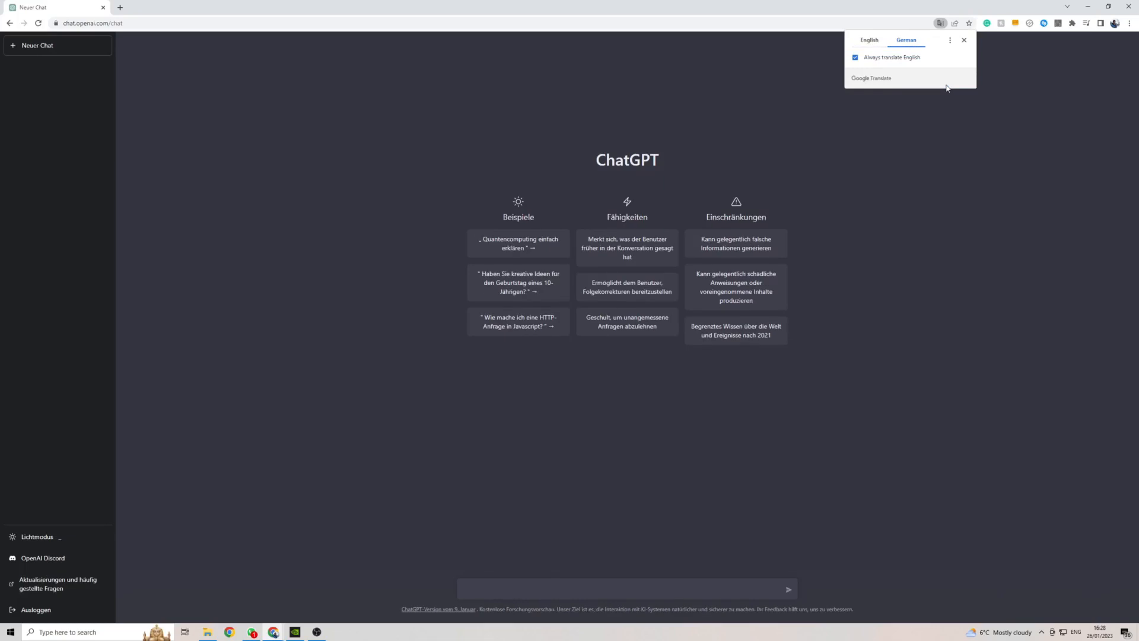
pyautogui.moveTo(719, 310)
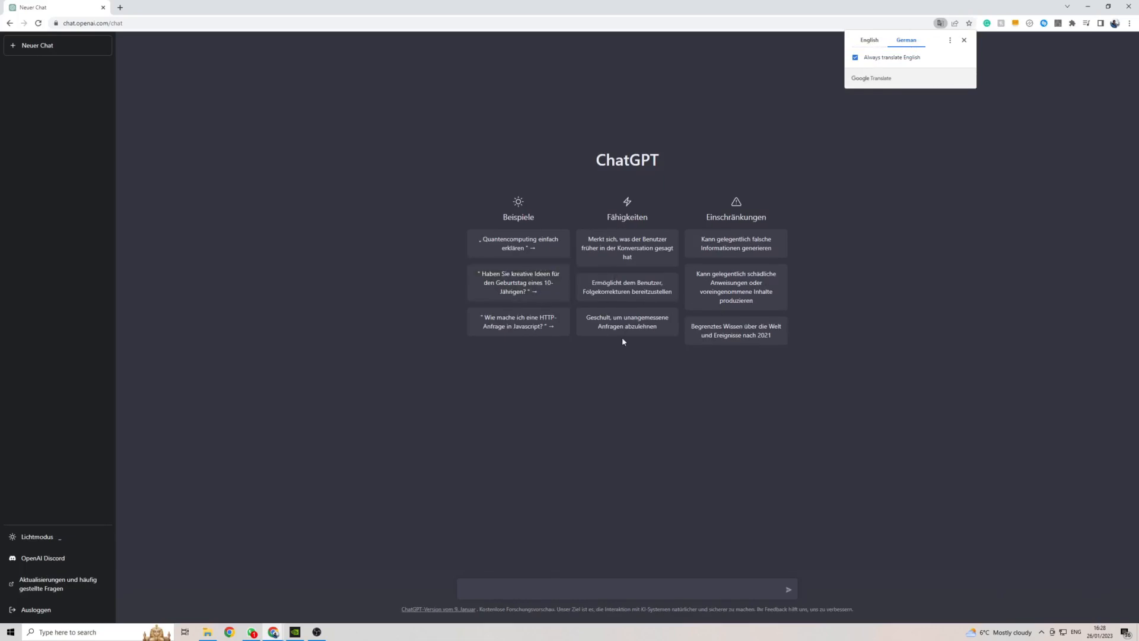
pyautogui.moveTo(628, 522)
pyautogui.write('Wie gehts')
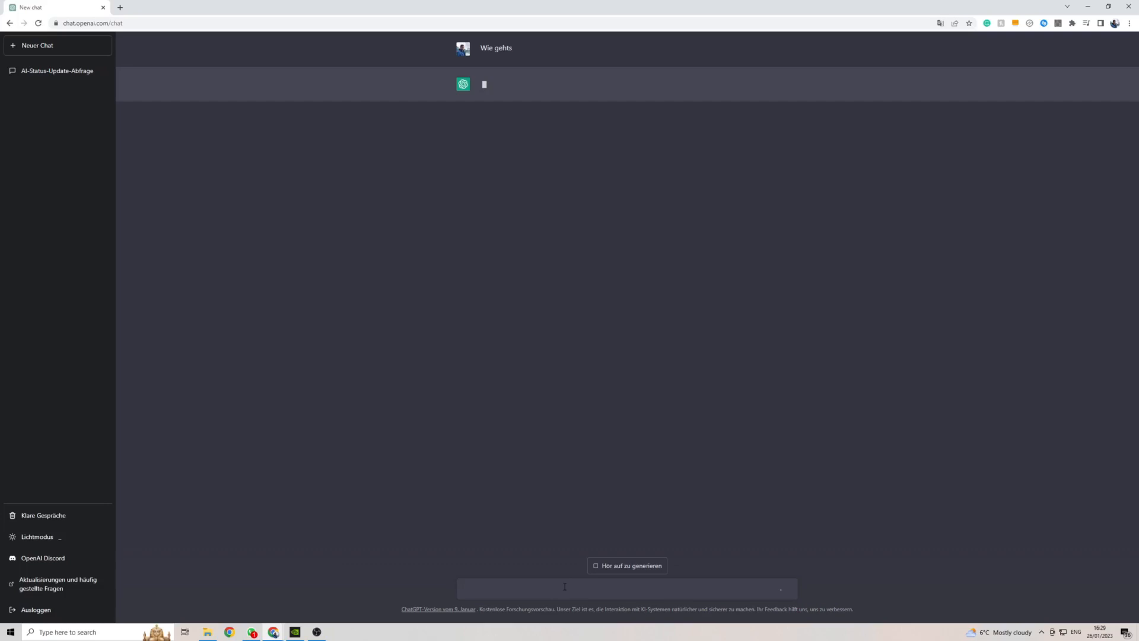
# Step: Send the German message "Wie gehts", which ends in a client-side application error
pyautogui.click(38, 45)
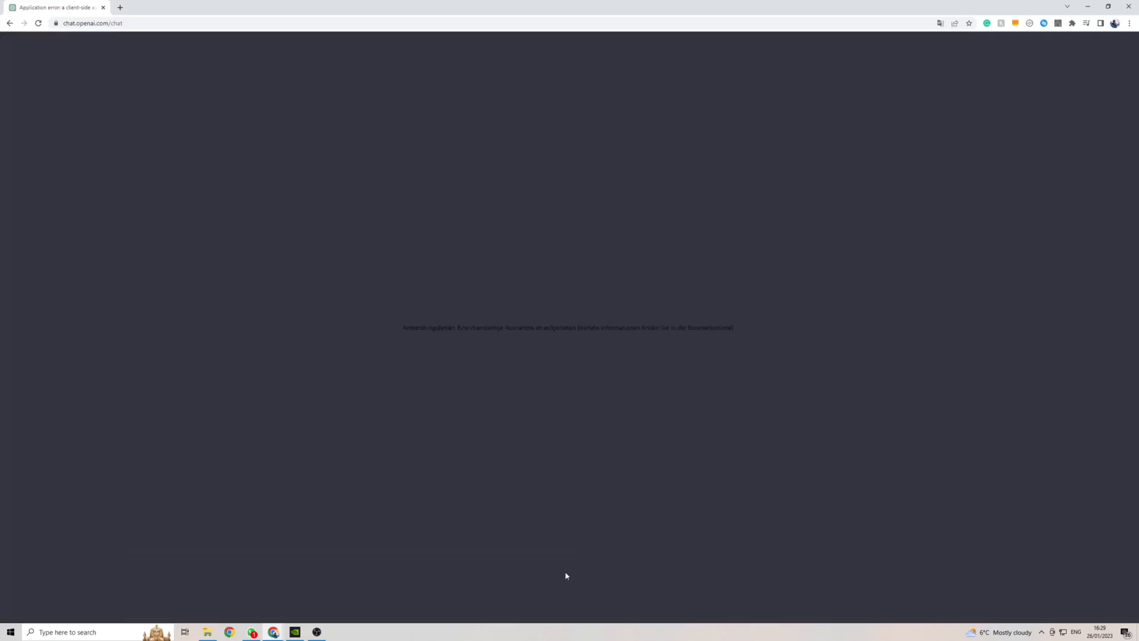
# Step: Reload the error page so ChatGPT's English start page returns
pyautogui.click(38, 23)
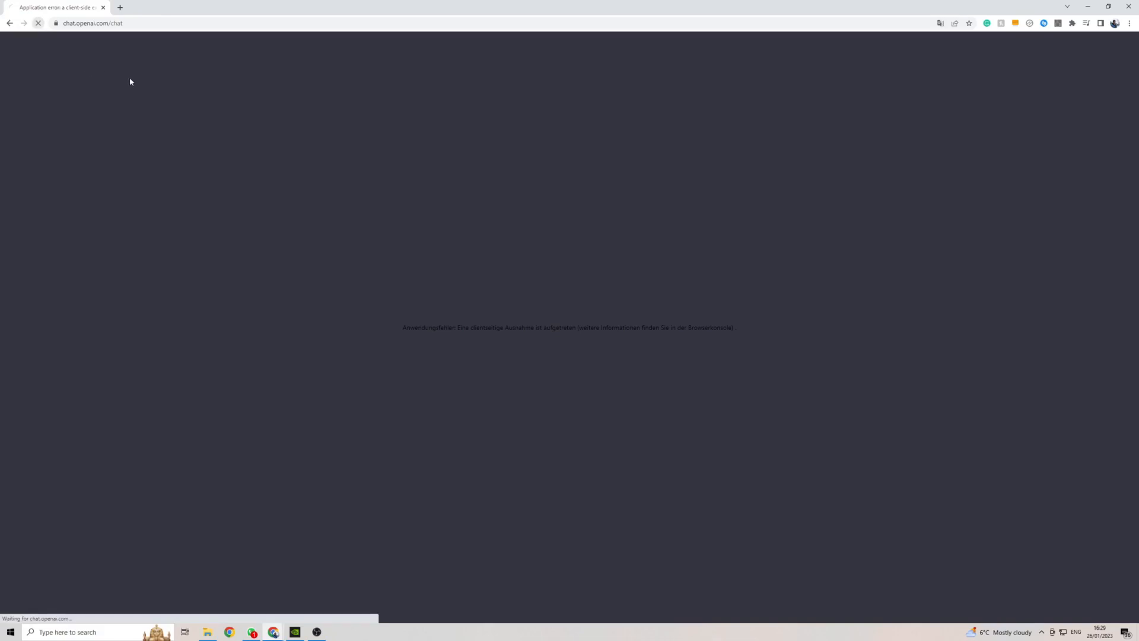
pyautogui.click(38, 23)
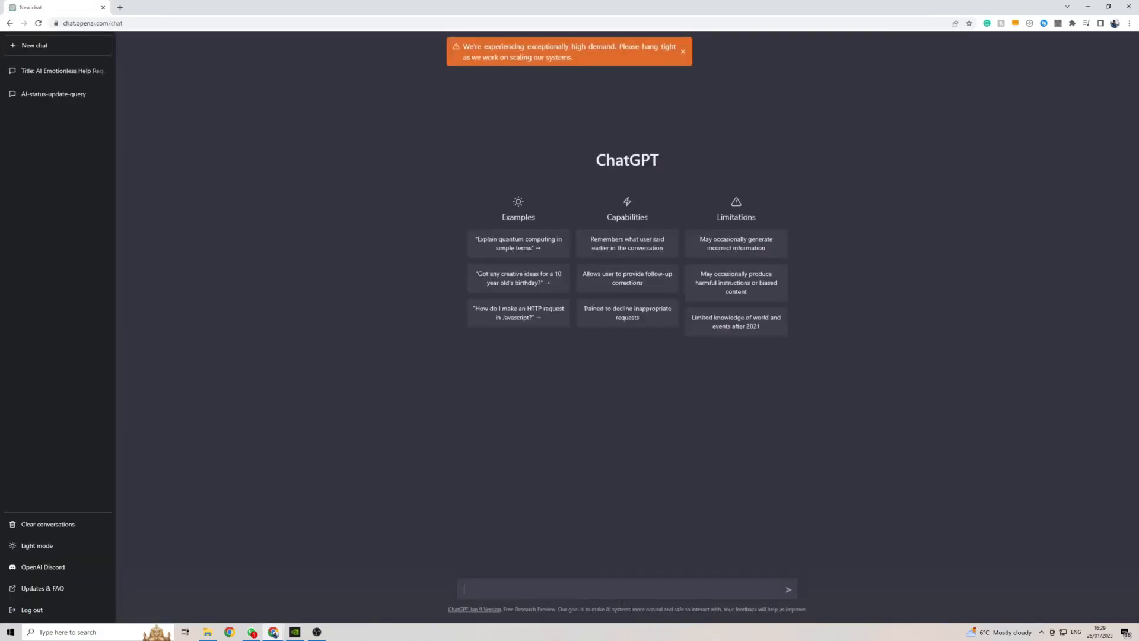